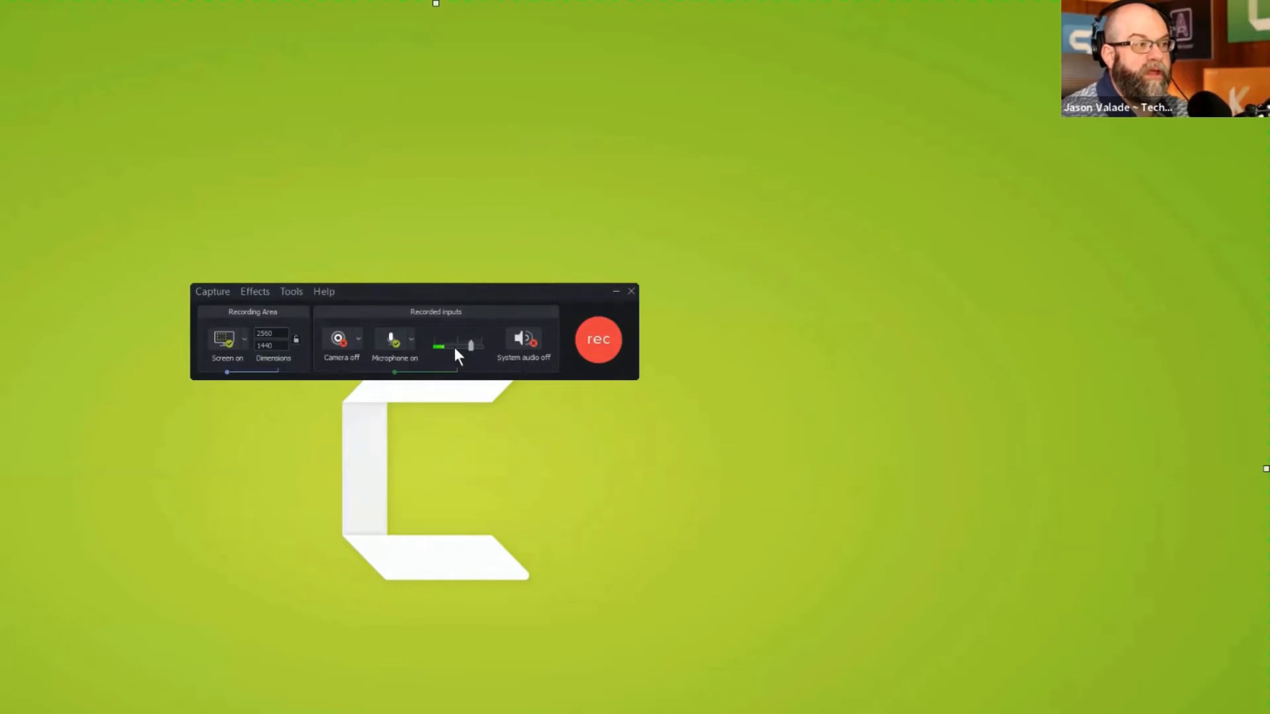
pyautogui.moveTo(459, 353)
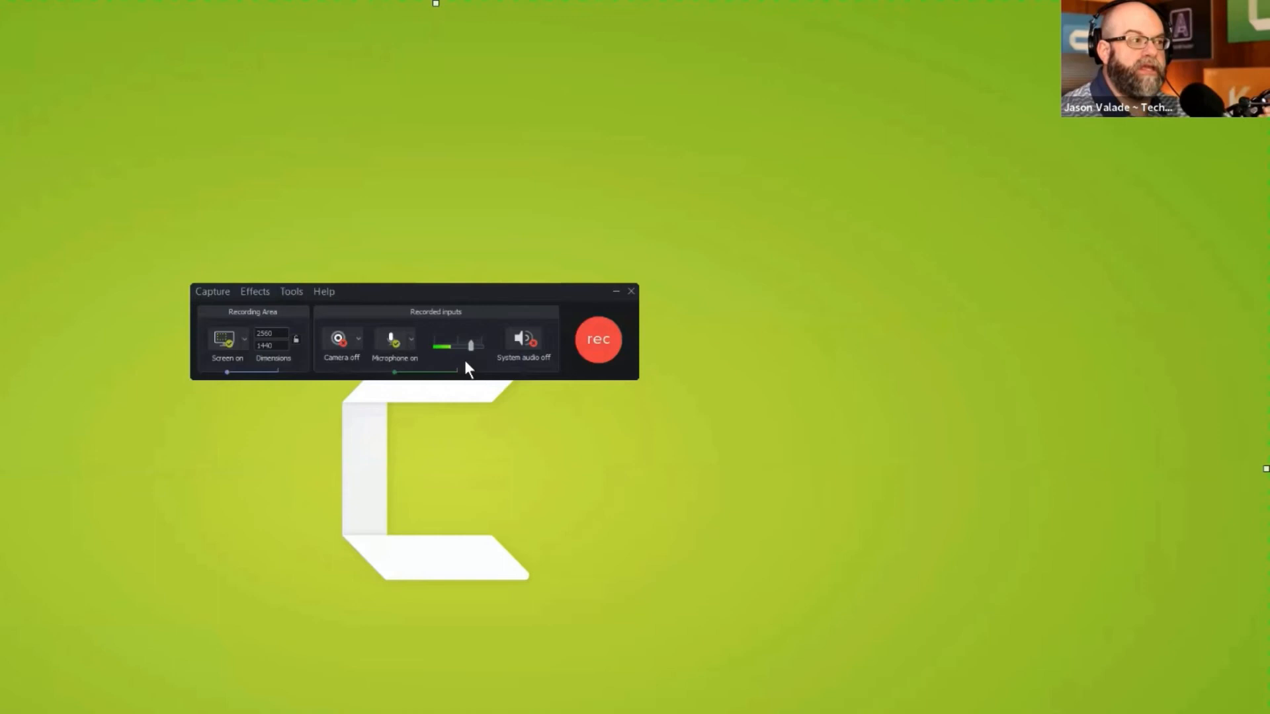
pyautogui.moveTo(467, 363)
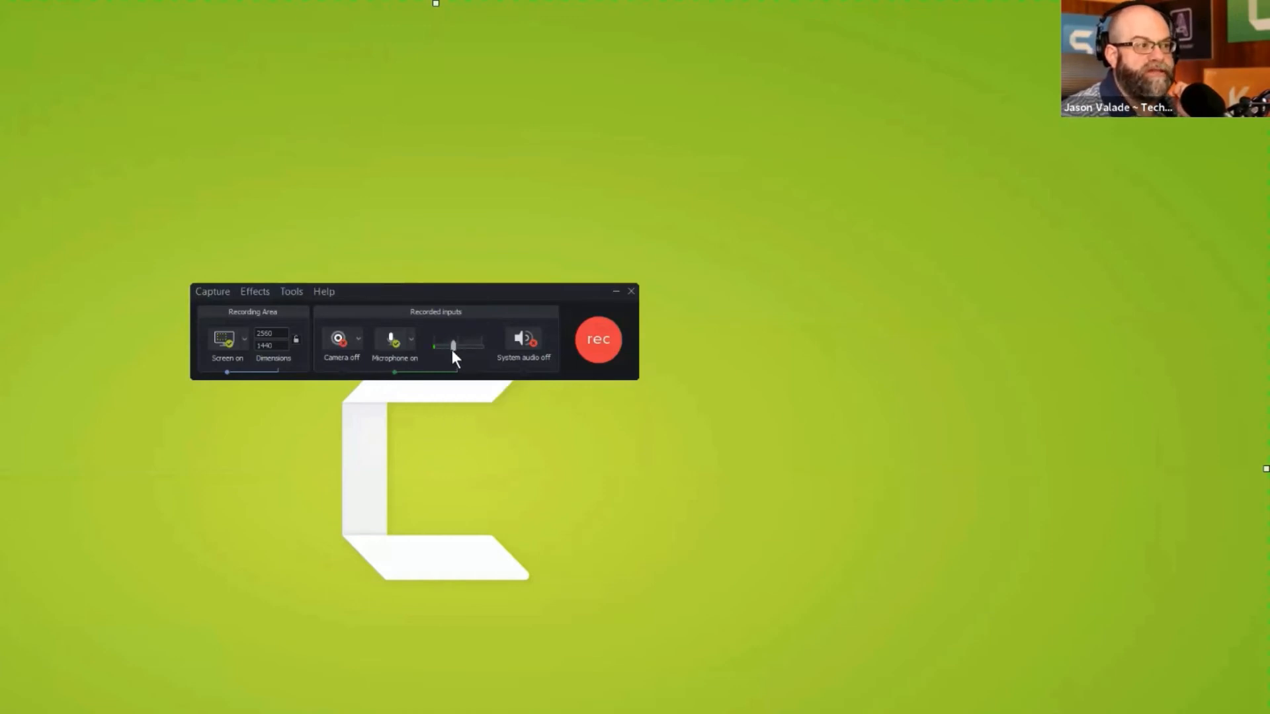
# Step: Drag the Microphone input volume slider rightward to raise the recording level, keeping the mic on
pyautogui.moveTo(453, 356); pyautogui.dragTo(469, 348)
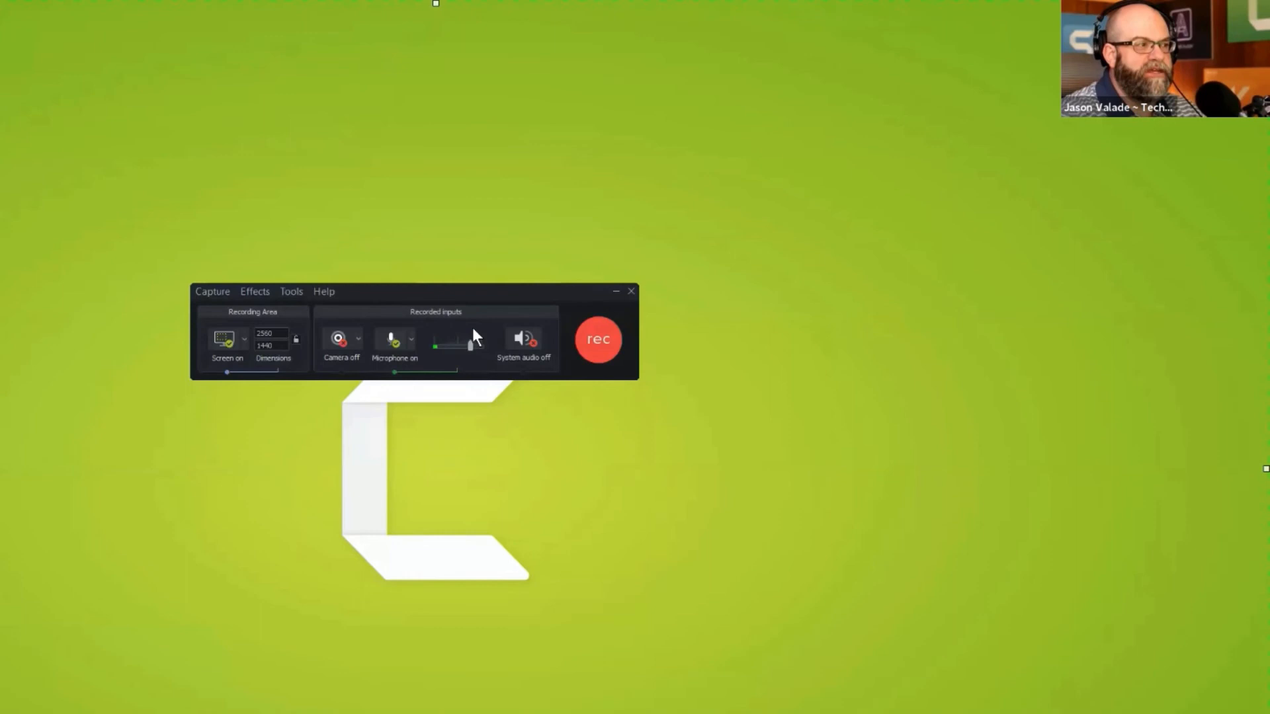
pyautogui.moveTo(463, 359)
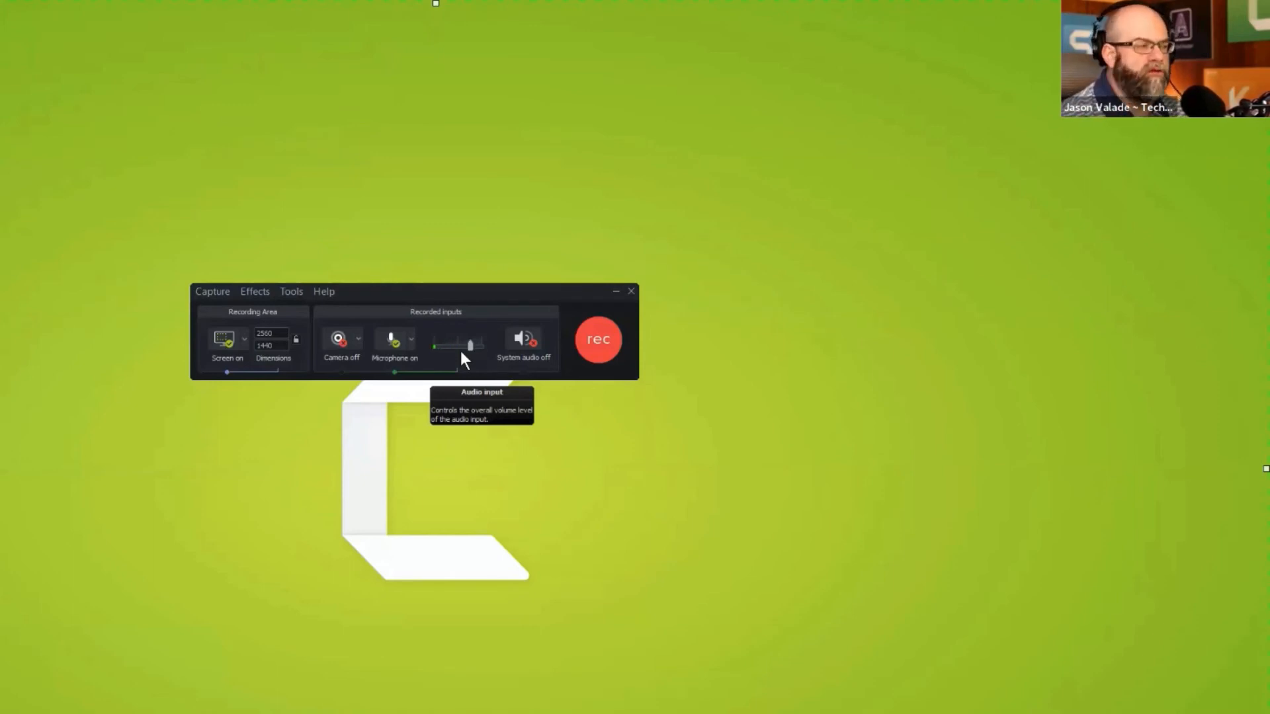
pyautogui.moveTo(465, 358)
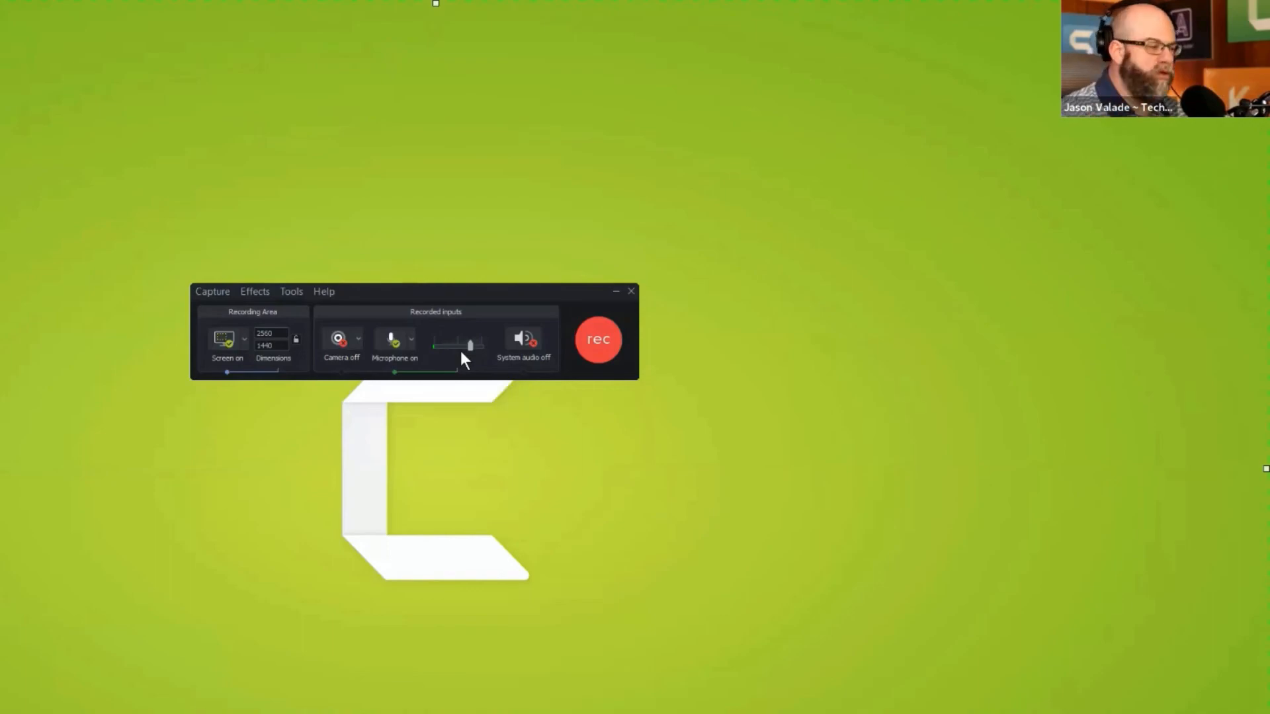